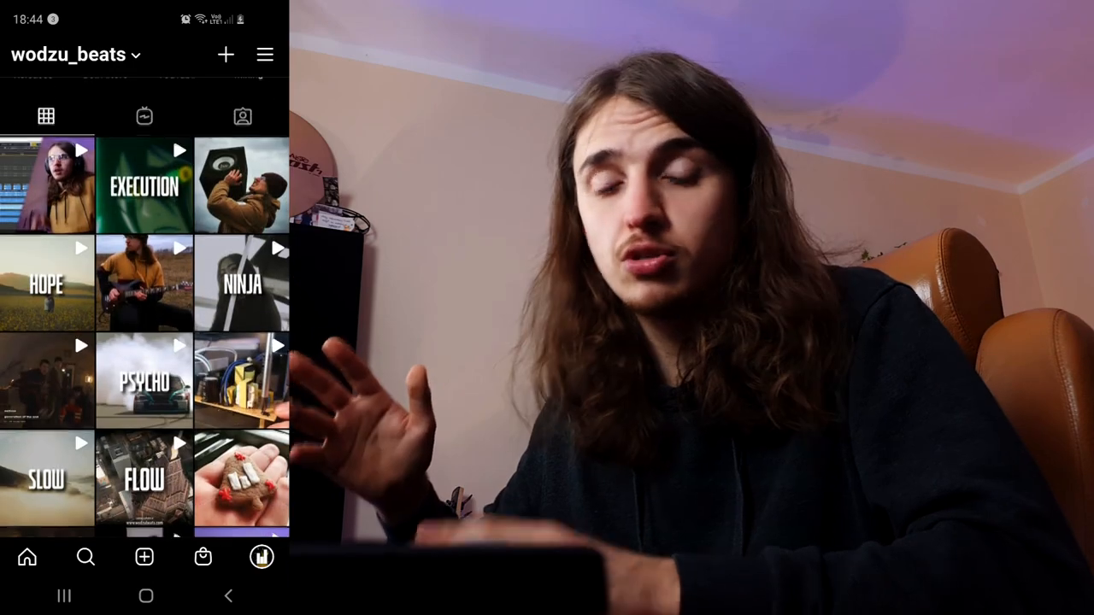
# Scroll down the REAPER view, then click away to a producer's Sound Kits webpage
pyautogui.scroll(-3)
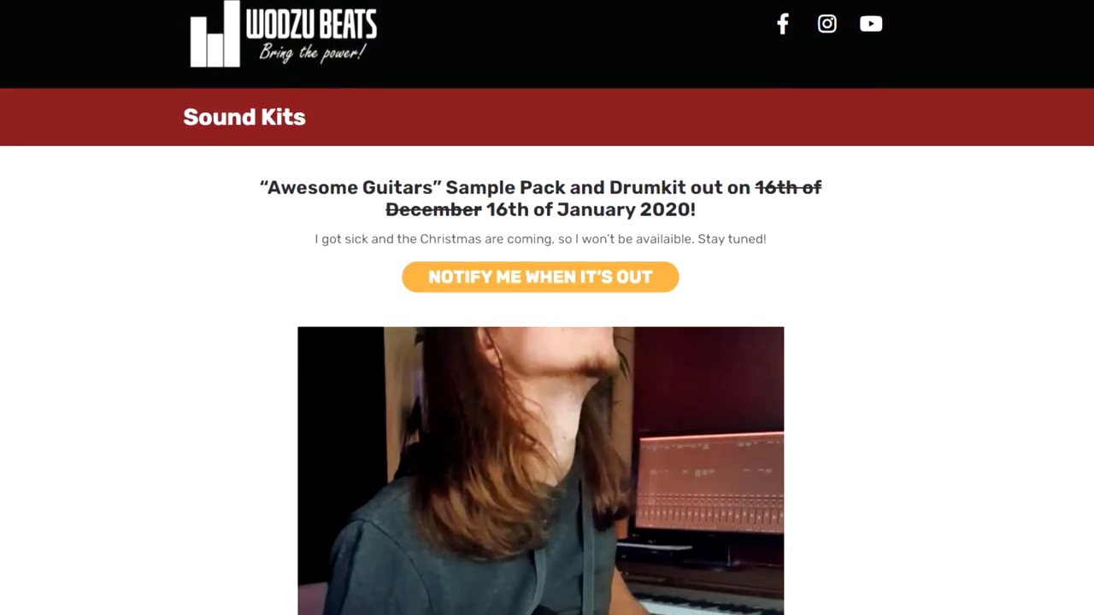
pyautogui.scroll(-3)
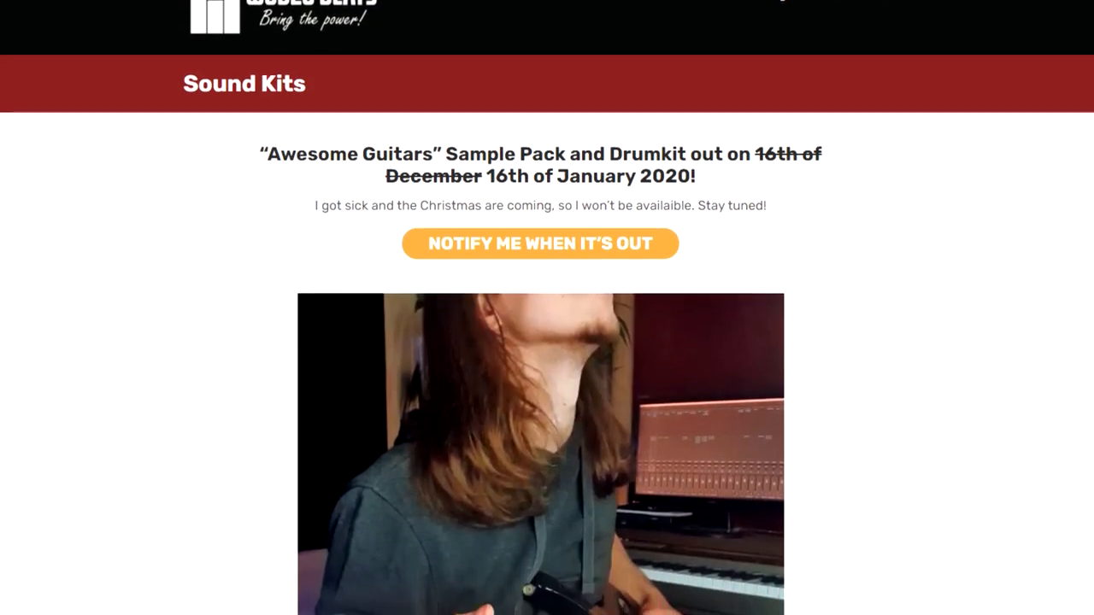
pyautogui.scroll(-3)
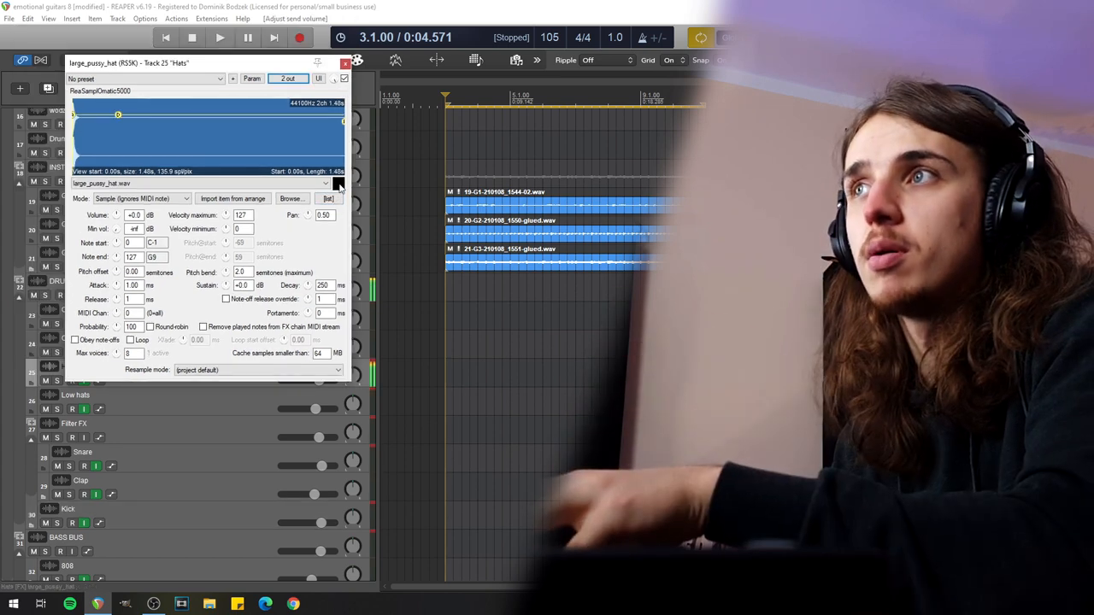
pyautogui.click(344, 78)
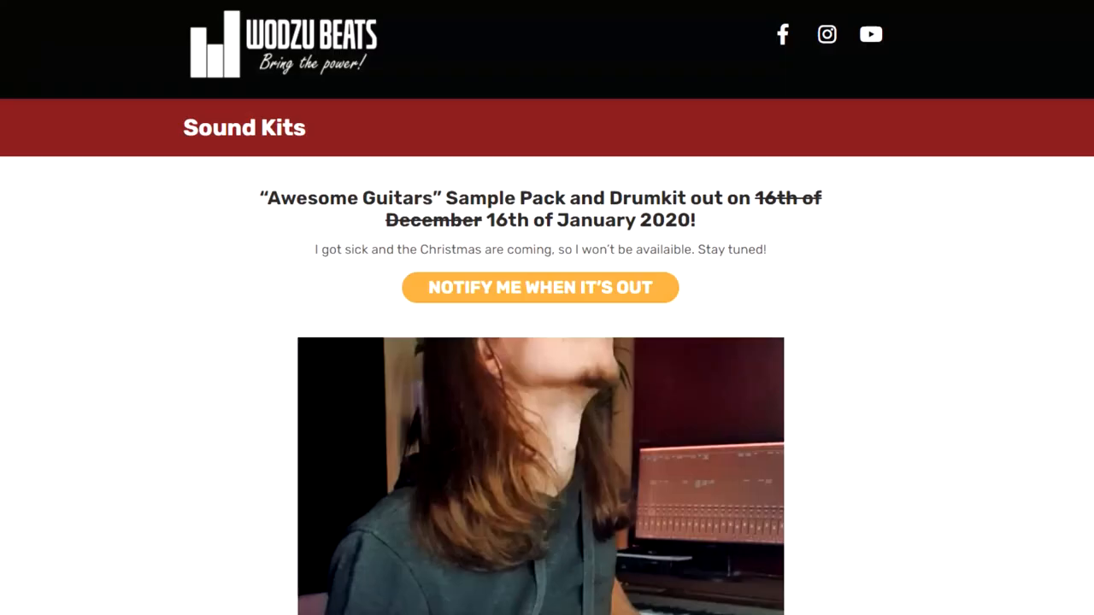
pyautogui.scroll(-3)
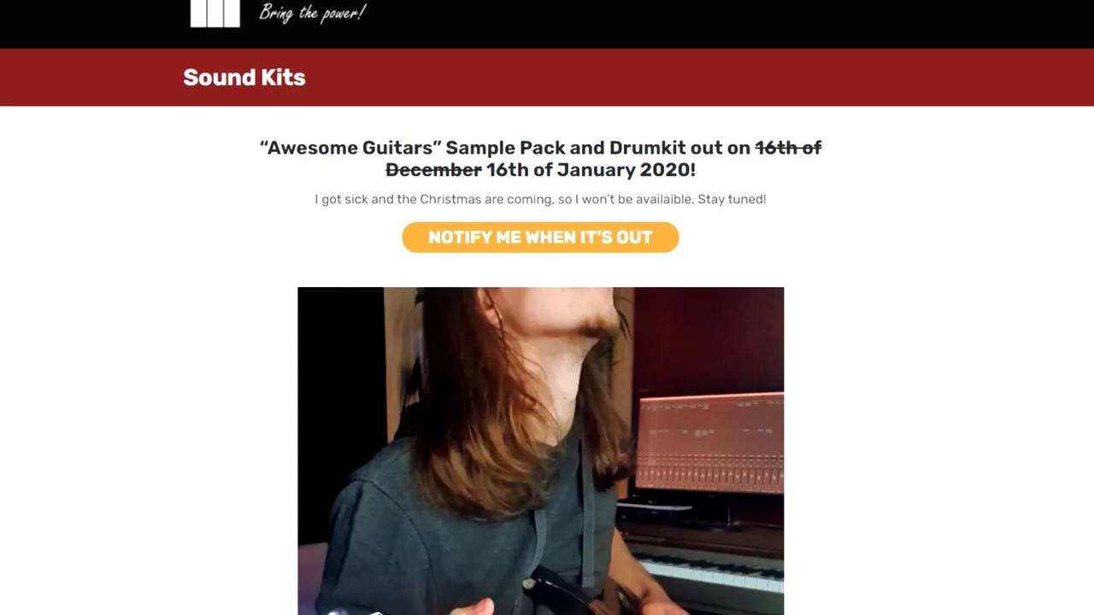
pyautogui.scroll(-3)
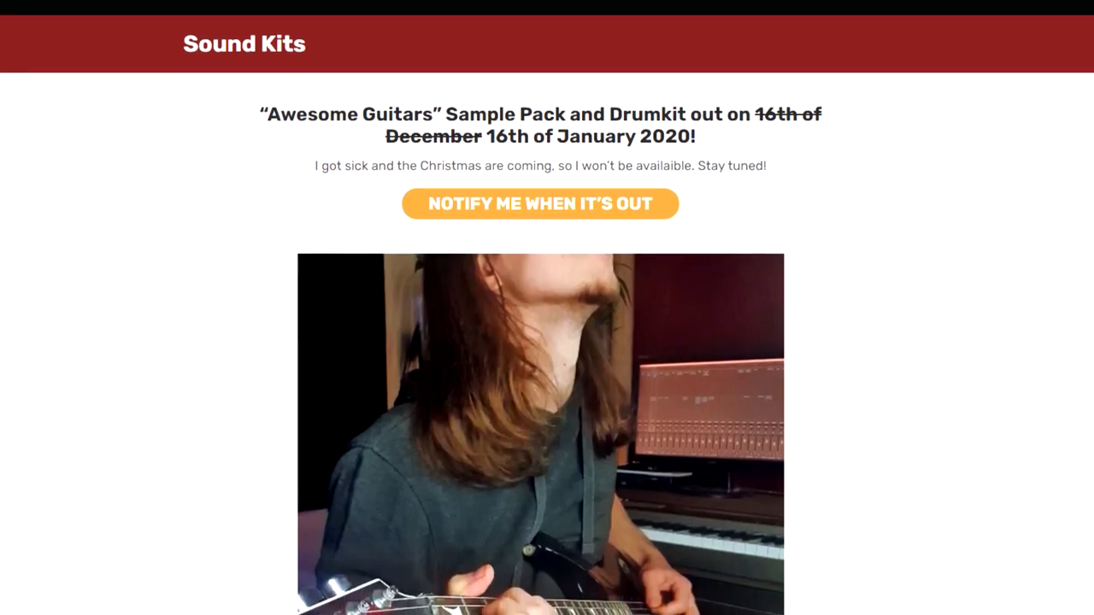